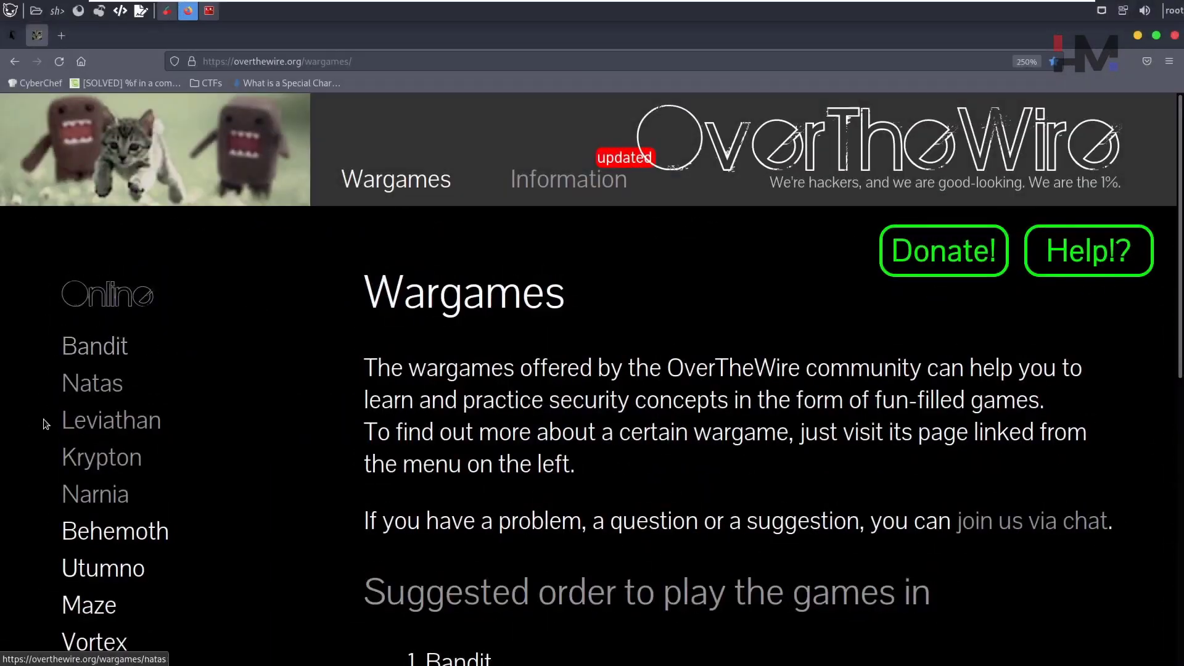
Reach the Krypton Level 0 → Level 1 page and select the Base64 string S1JZUFRPTklTR1JFQVQ=
{"action": "left_click", "coordinate": [101, 456]}
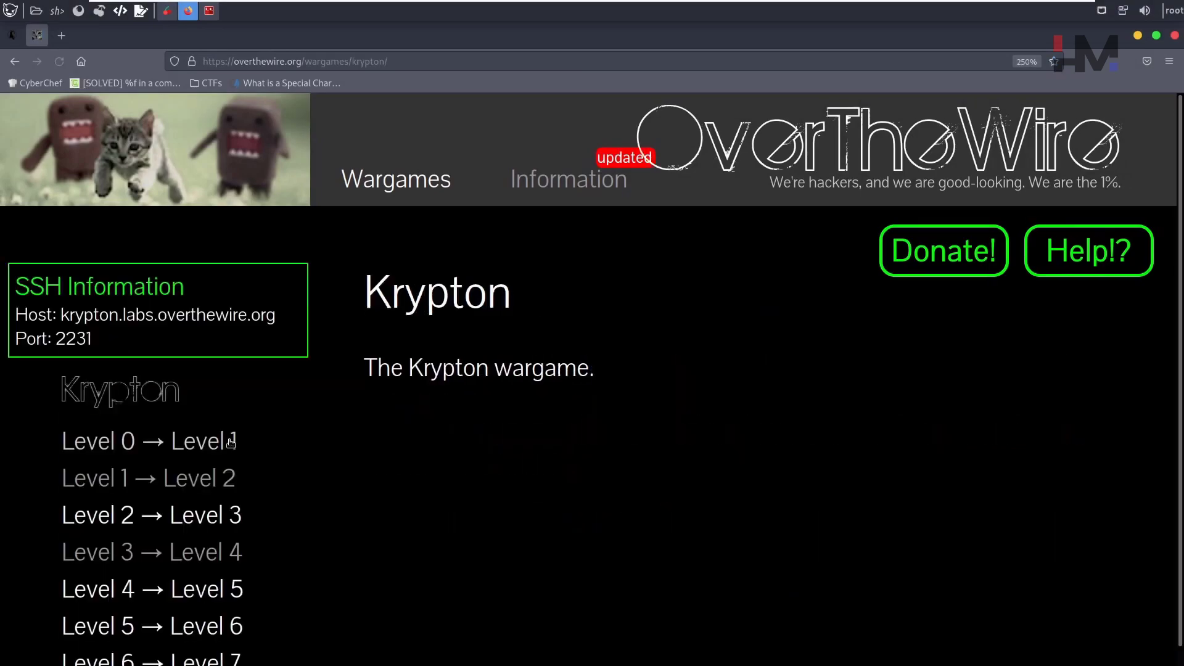
{"action": "double_click", "coordinate": [437, 291]}
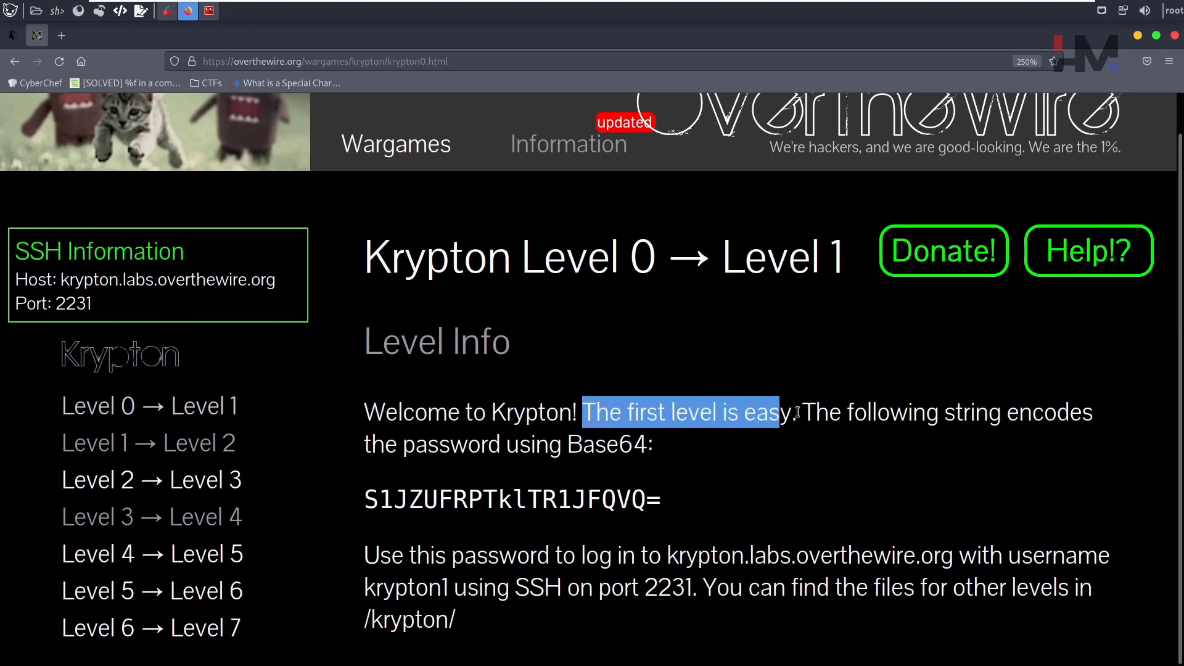
{"action": "left_click_drag", "start_coordinate": [804, 412], "coordinate": [1082, 412]}
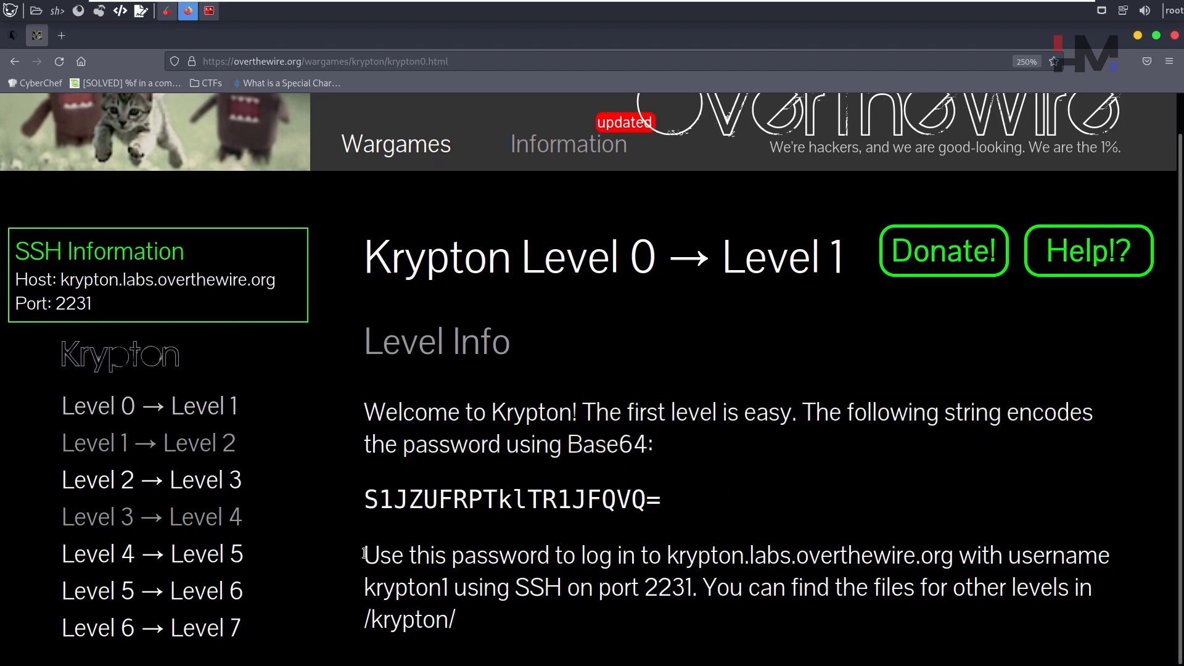
{"action": "left_click_drag", "start_coordinate": [671, 556], "coordinate": [913, 555]}
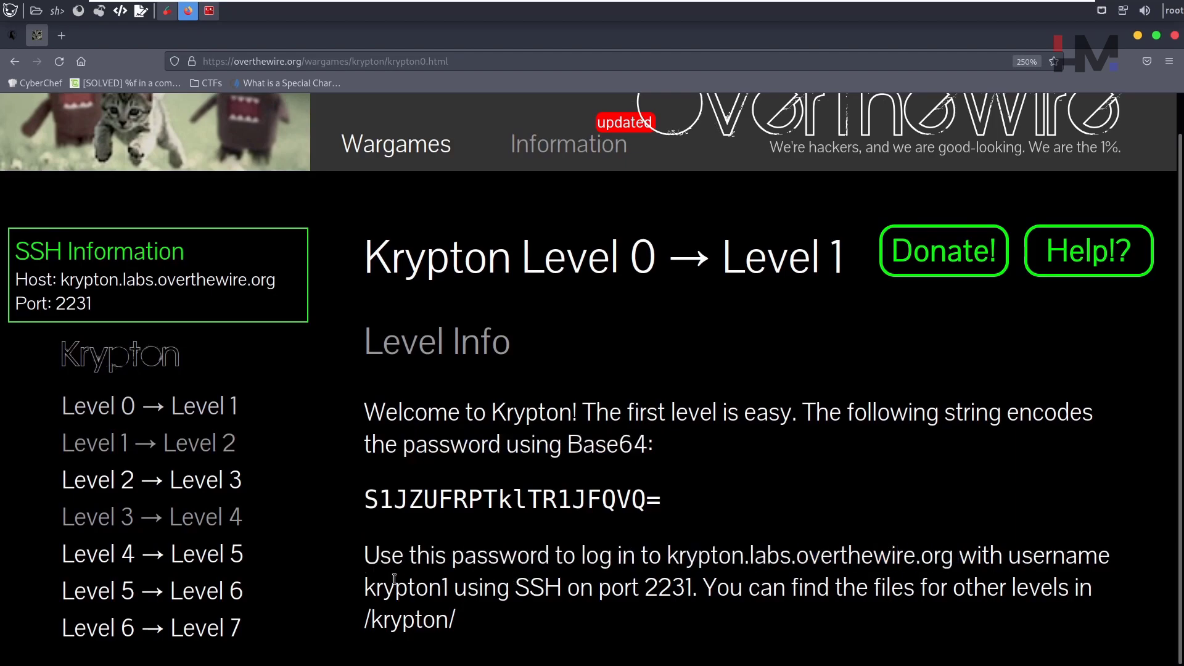
{"action": "double_click", "coordinate": [665, 587]}
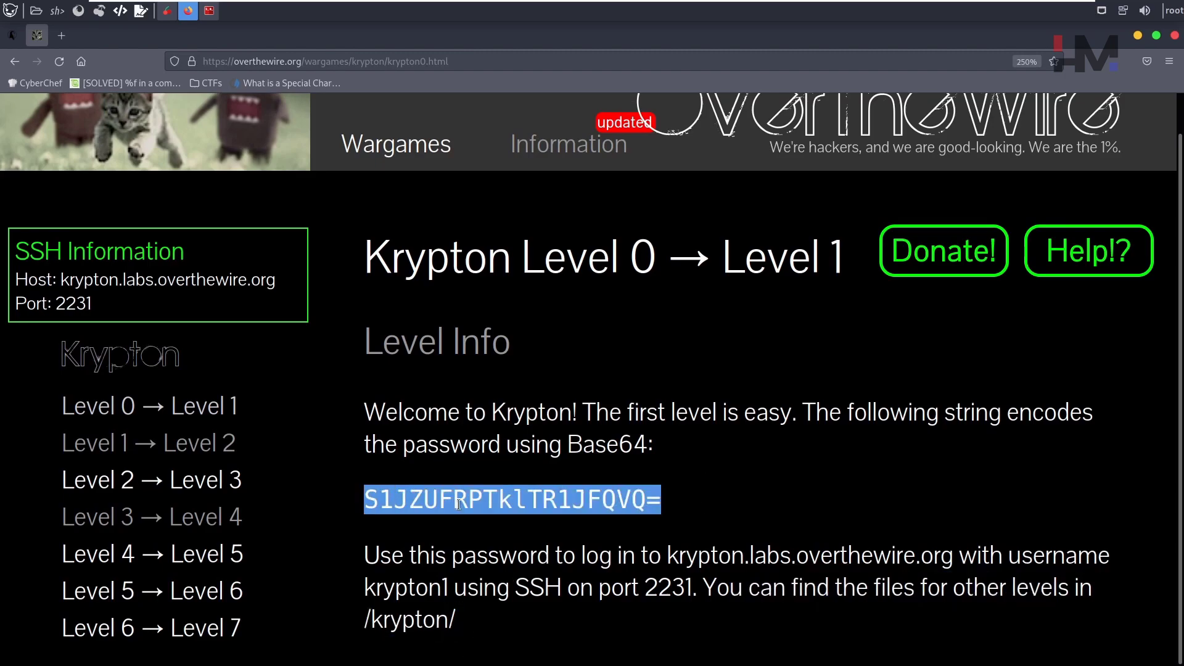
Load CyberChef from the bookmarks in a new tab to decode the string with From Base64
{"action": "left_click", "coordinate": [777, 443]}
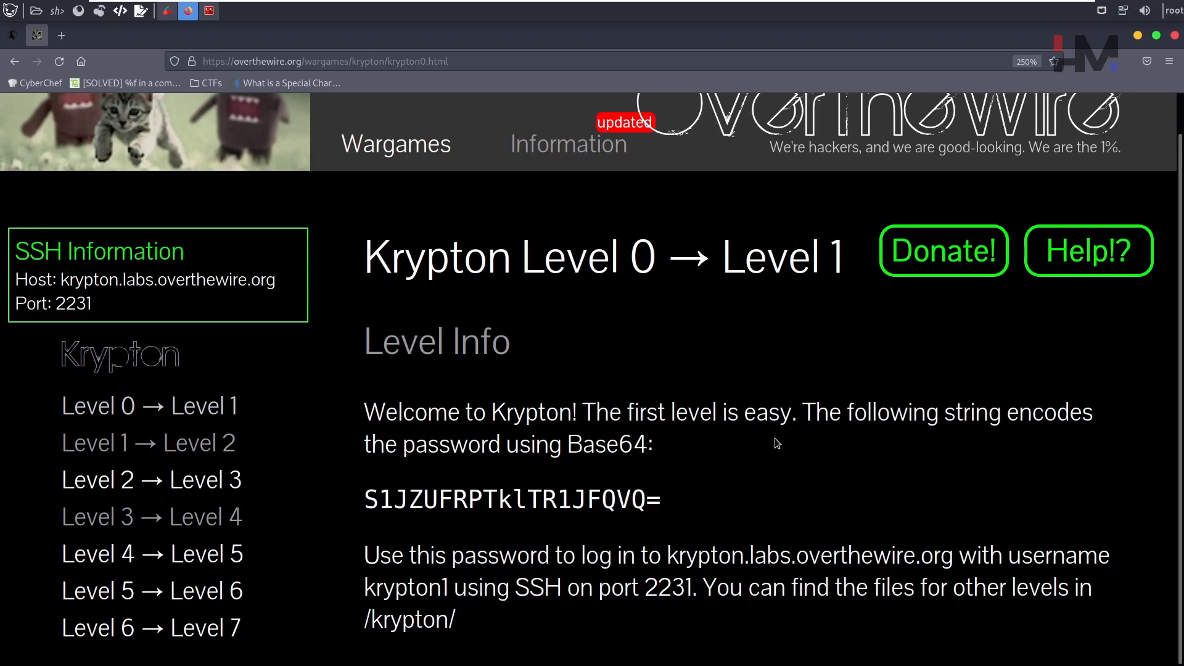
{"action": "mouse_move", "coordinate": [555, 327]}
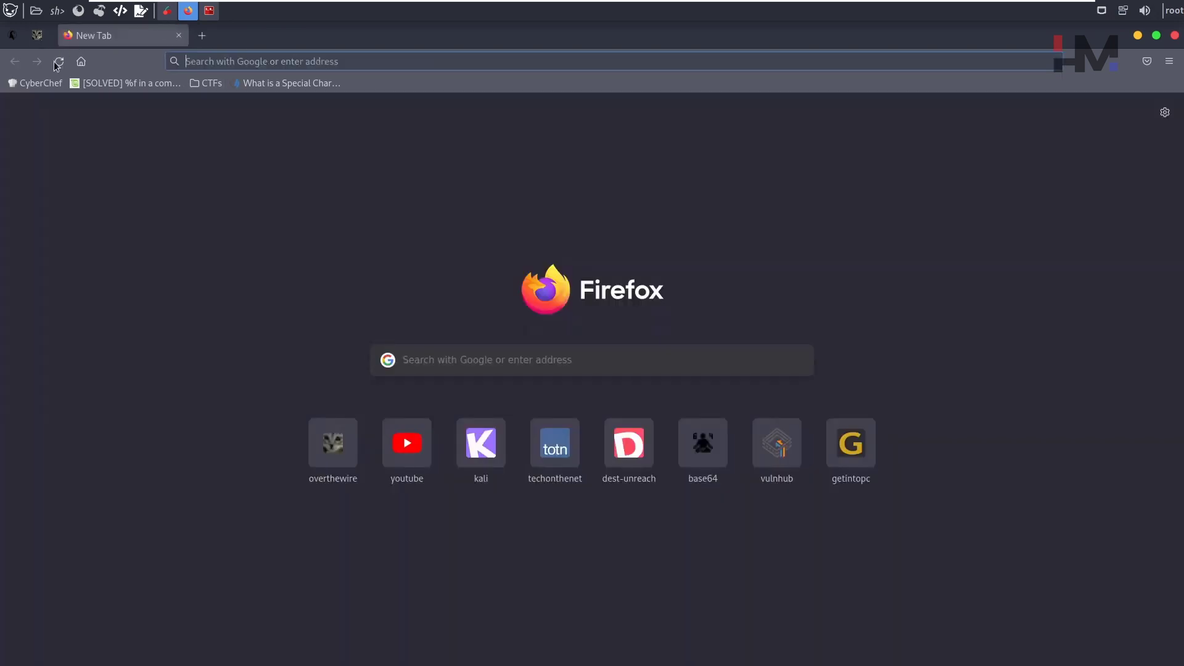
{"action": "left_click", "coordinate": [35, 82]}
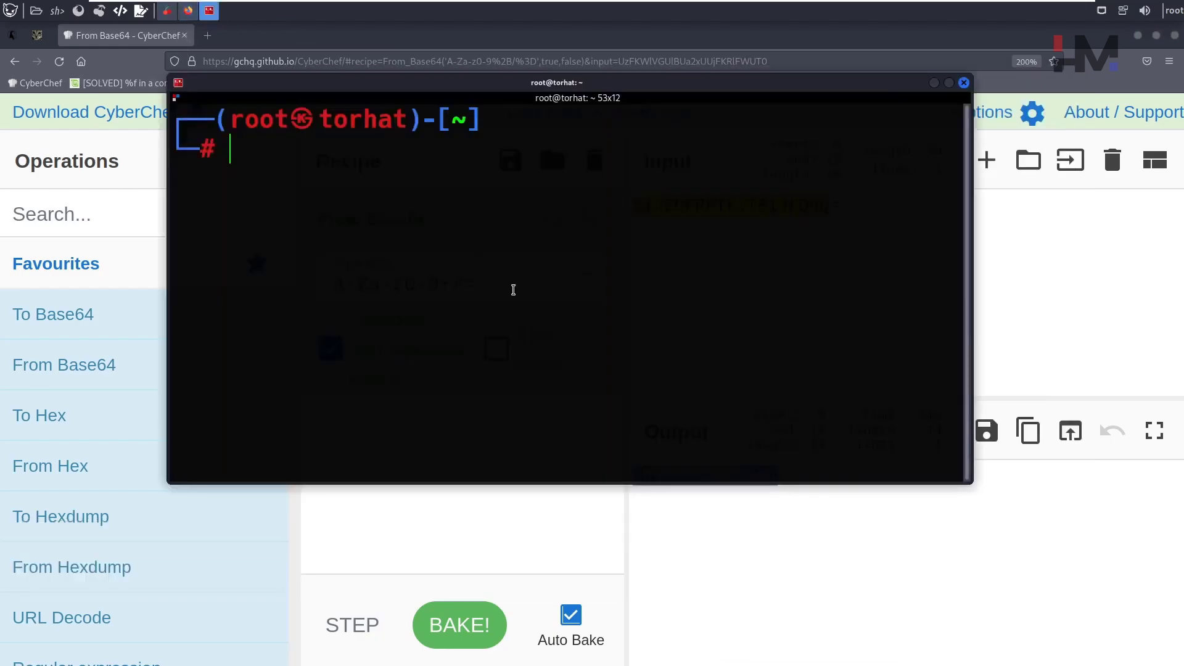
{"action": "type", "text": "bin2ascii"}
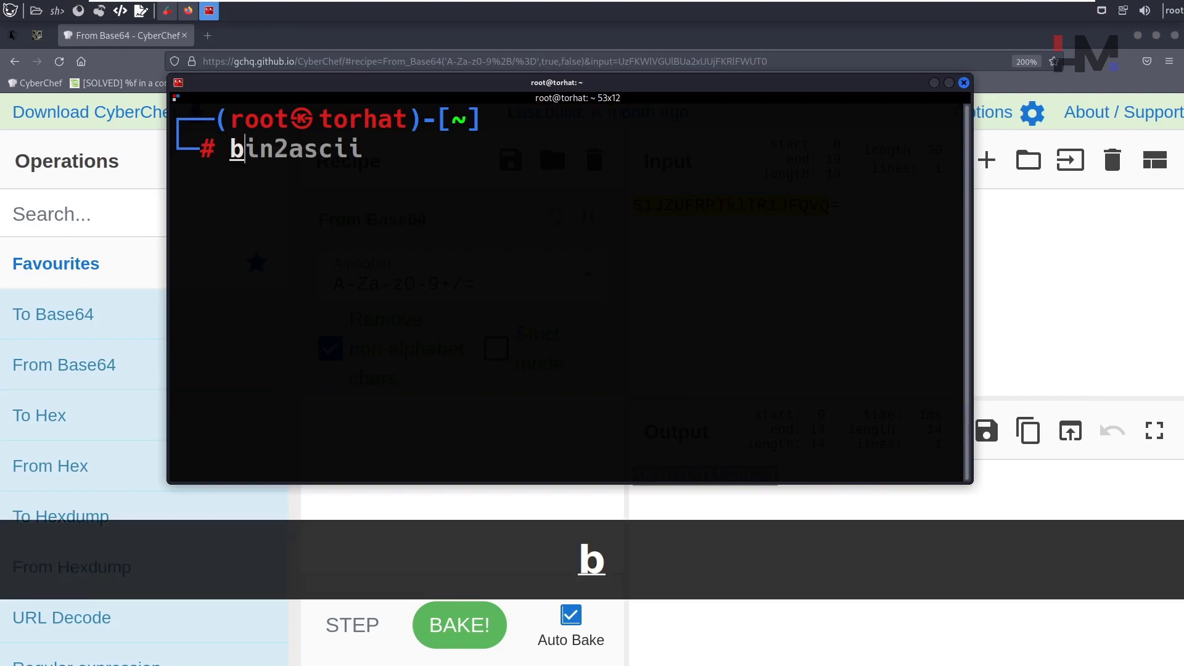
{"action": "type", "text": "base64 --help"}
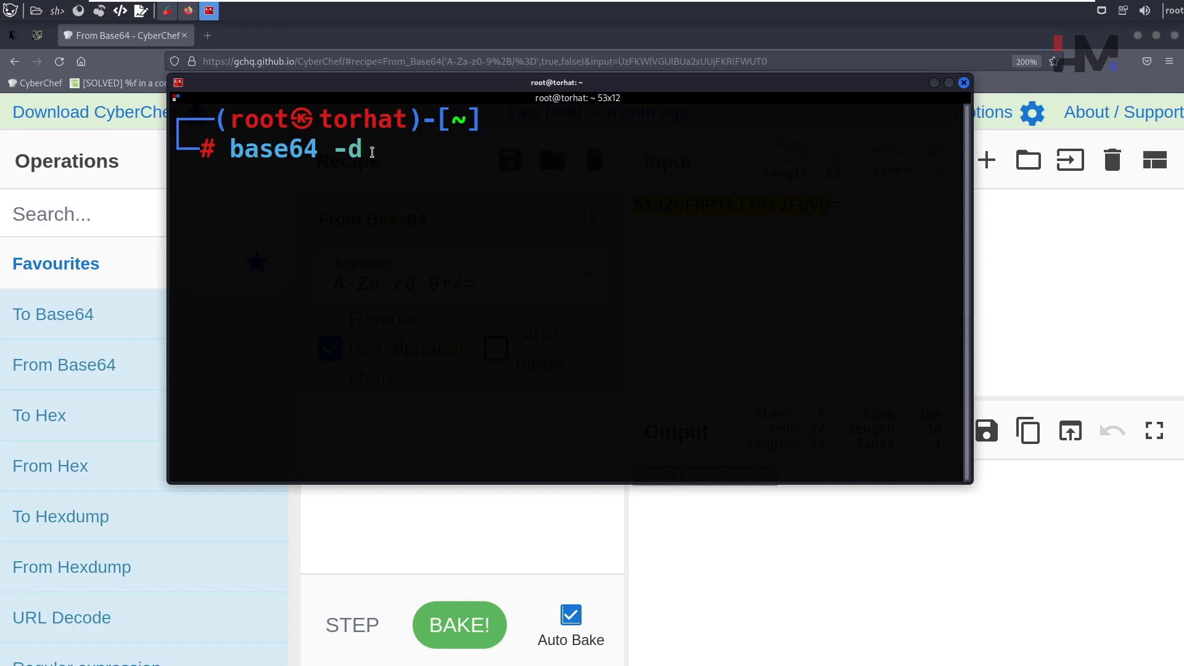
{"action": "mouse_move", "coordinate": [468, 210]}
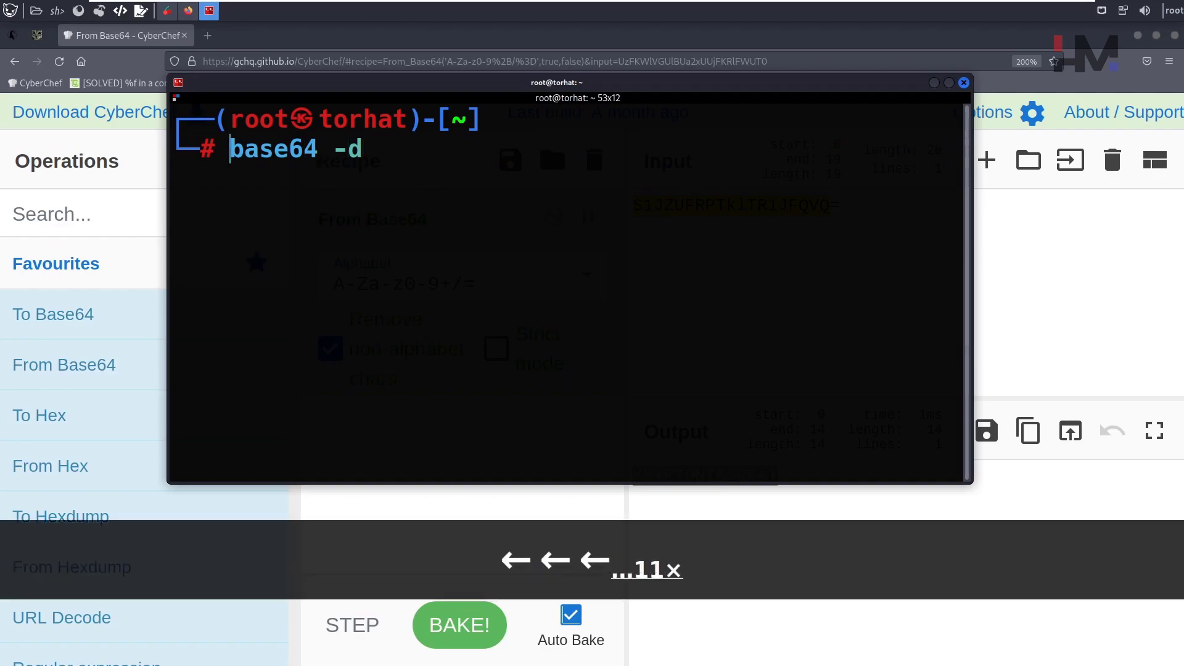
{"action": "type", "text": "echo \"S1JZUFRPTklTR1JFQVQ="}
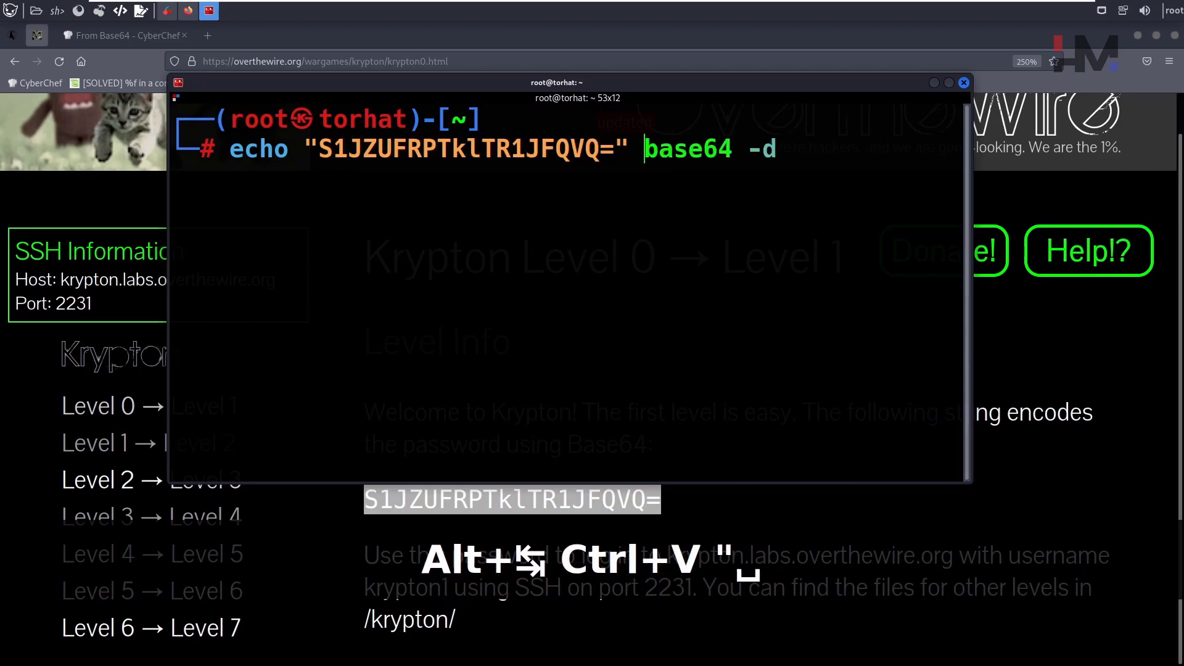
{"action": "type", "text": "|"}
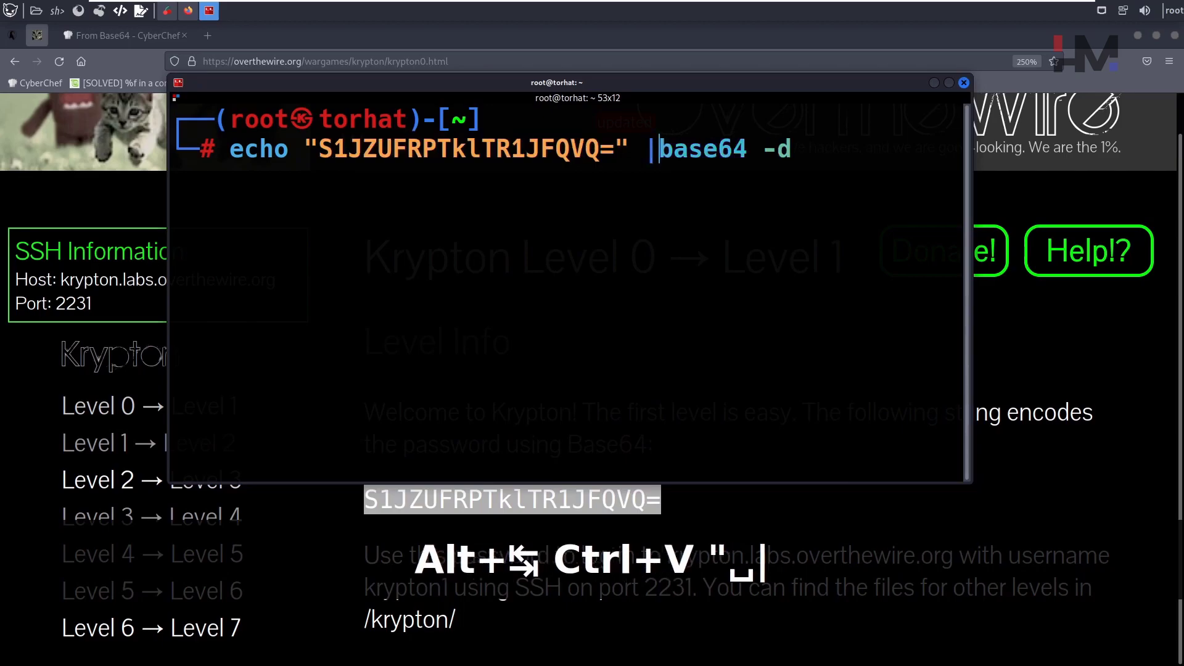